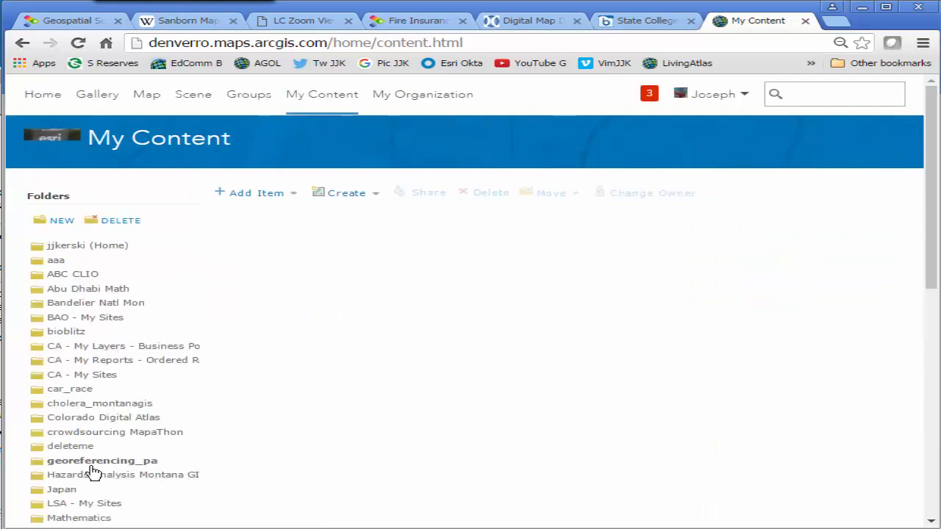
Add the georeferencing_pa_demo tile layer from the georeferencing_pa folder to a new map
left_click(103, 460)
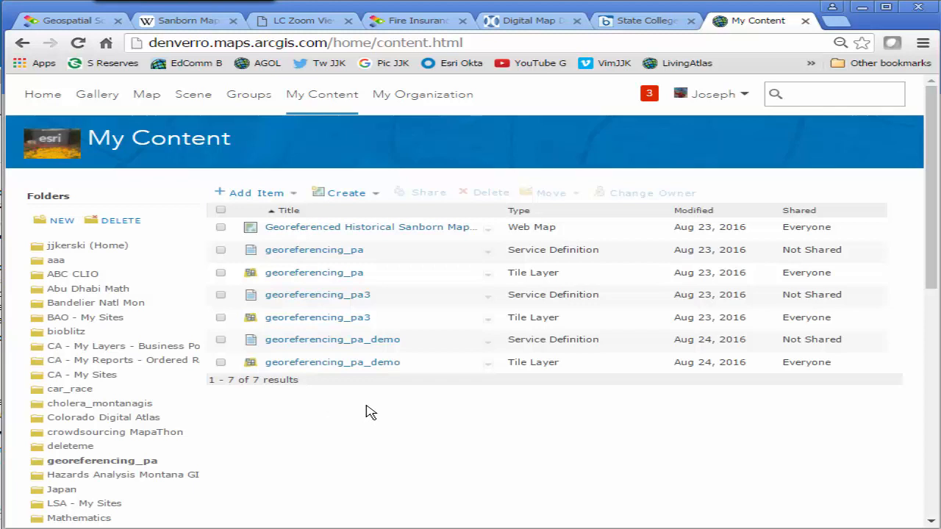
left_click(488, 361)
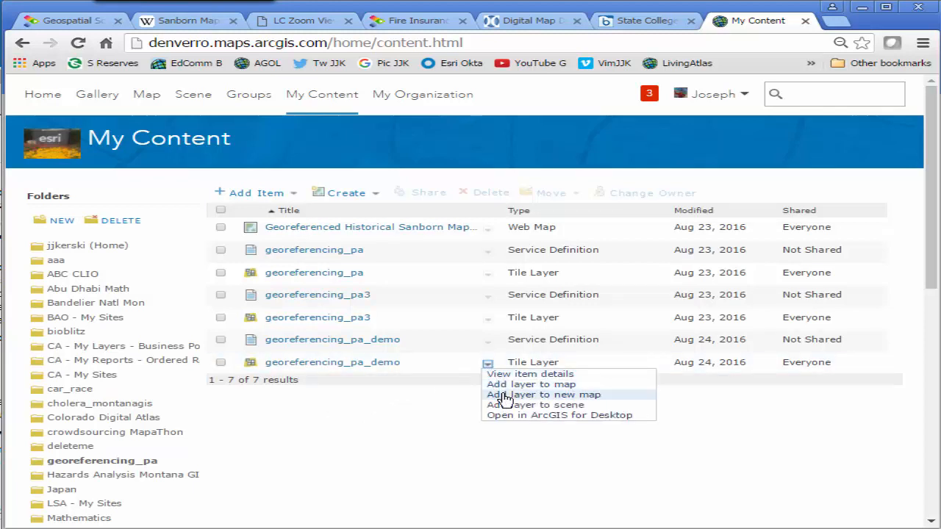
left_click(544, 394)
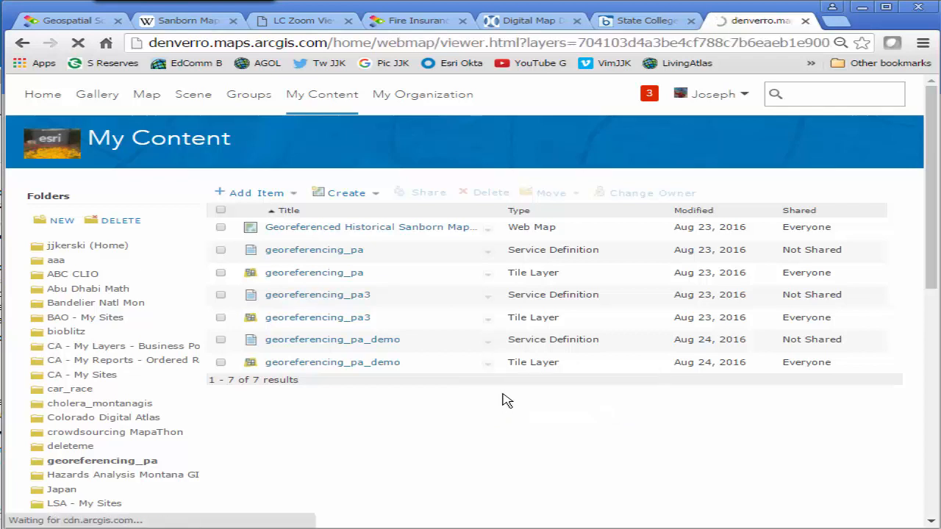
Give the georeferencing_pa_demo Sanborn layer slight transparency over the Topographic basemap
left_click(371, 227)
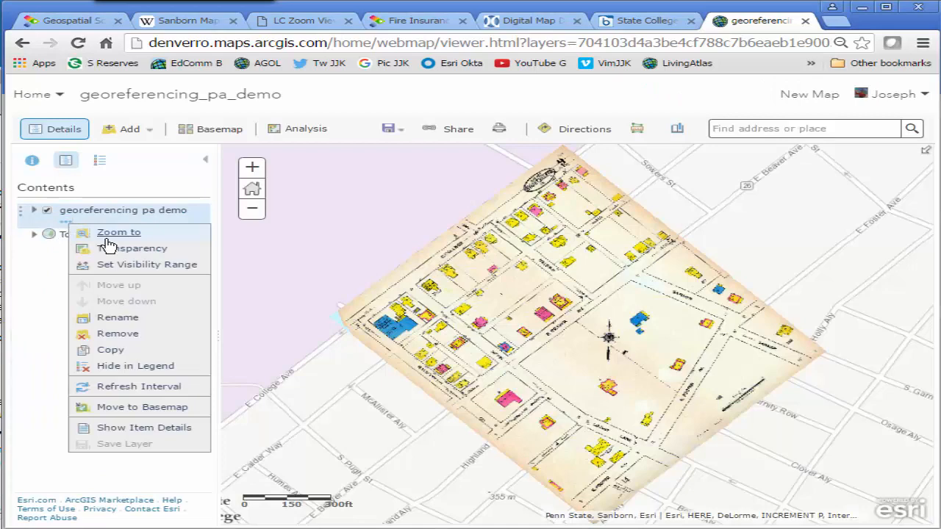
left_click(132, 247)
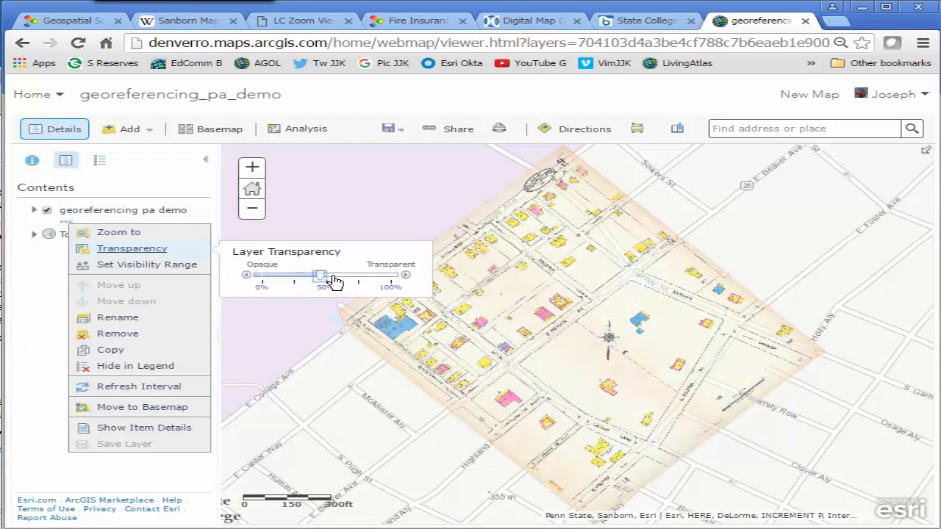
left_click_drag(318, 275, 282, 275)
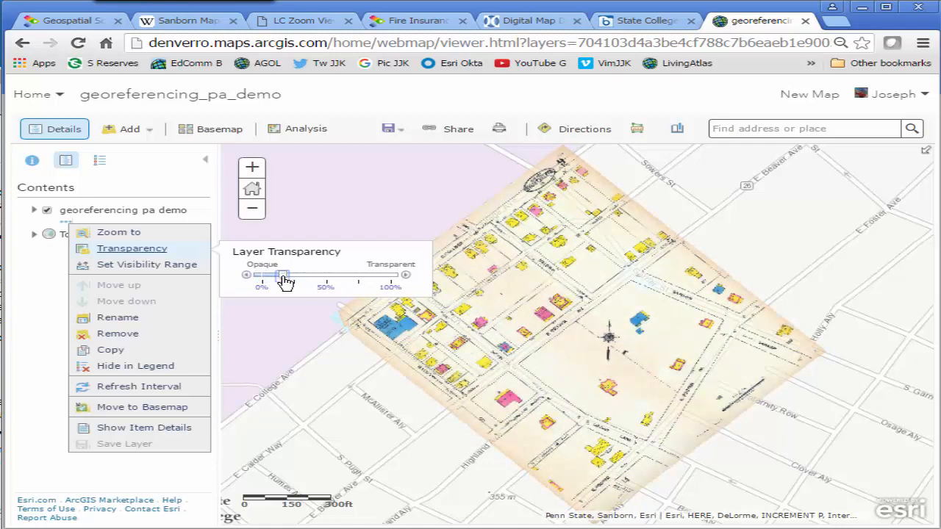
left_click_drag(282, 274, 282, 275)
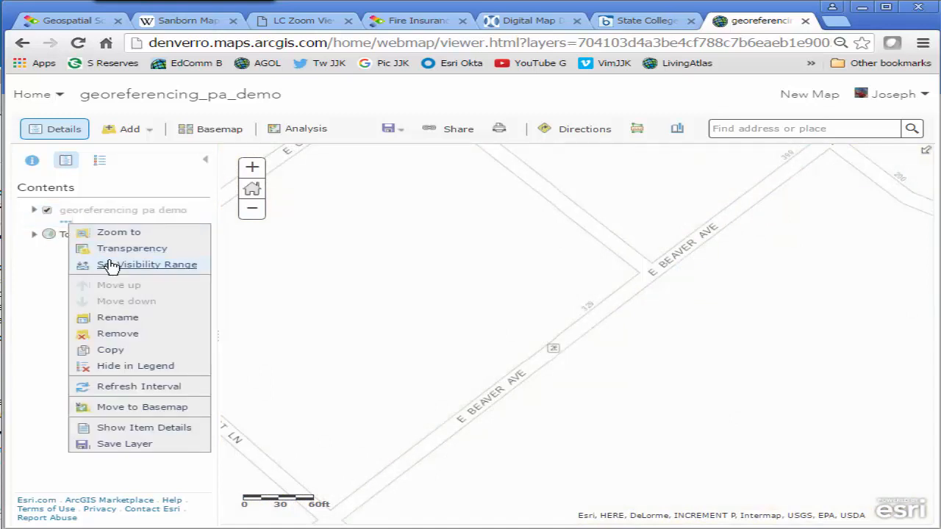
Adjust the layer's visible range and zoom out to the whole Sanborn sheet
left_click(146, 265)
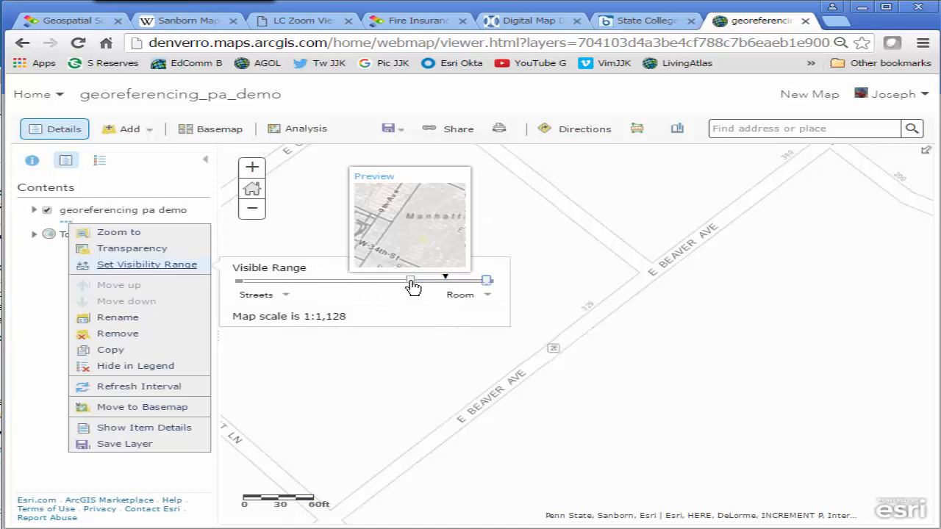
left_click(251, 212)
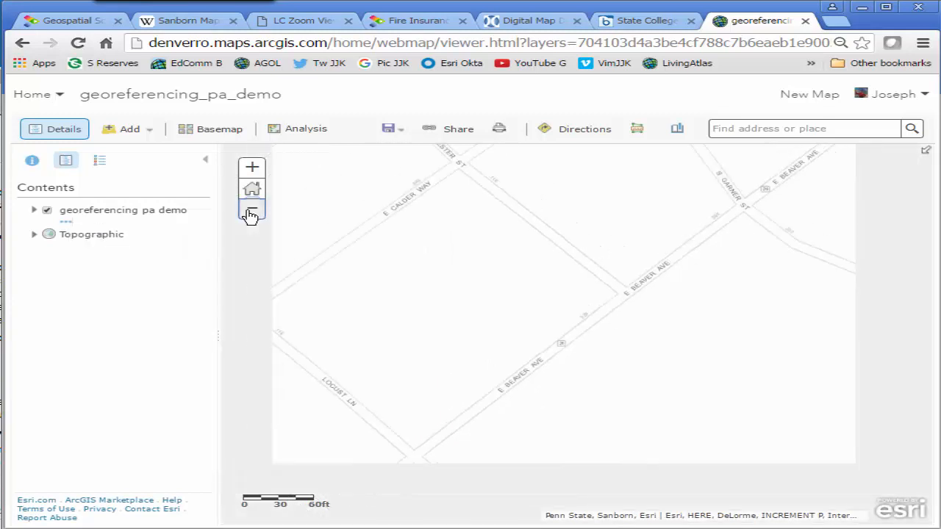
left_click(251, 213)
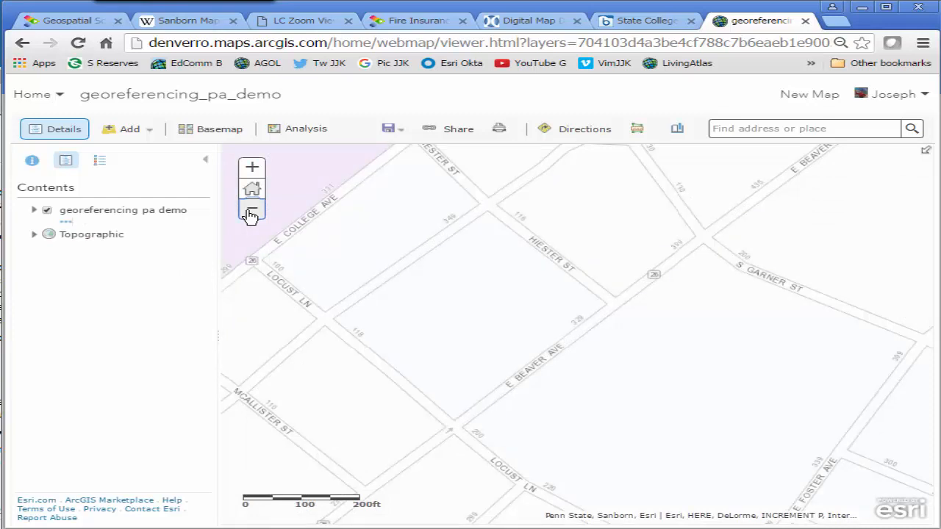
left_click(251, 209)
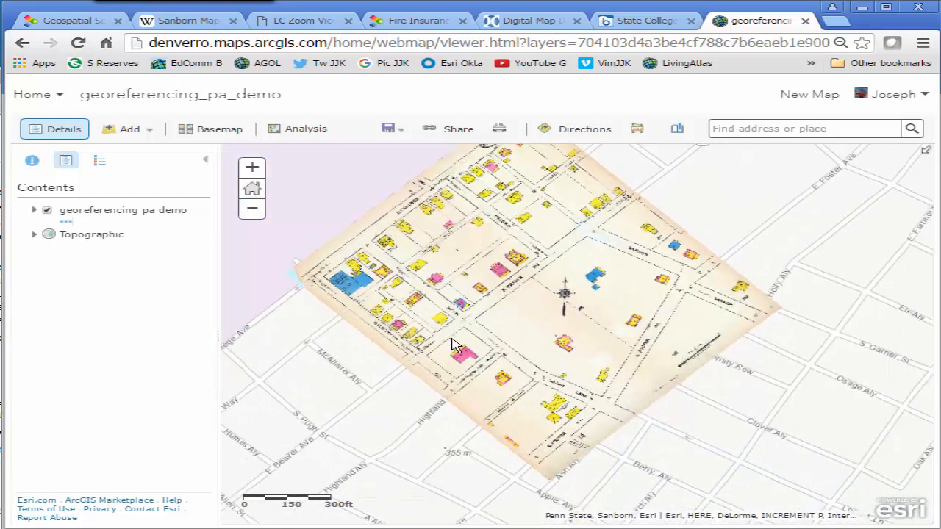
Switch the basemap to Imagery with Labels beneath the Sanborn layer
left_click(211, 130)
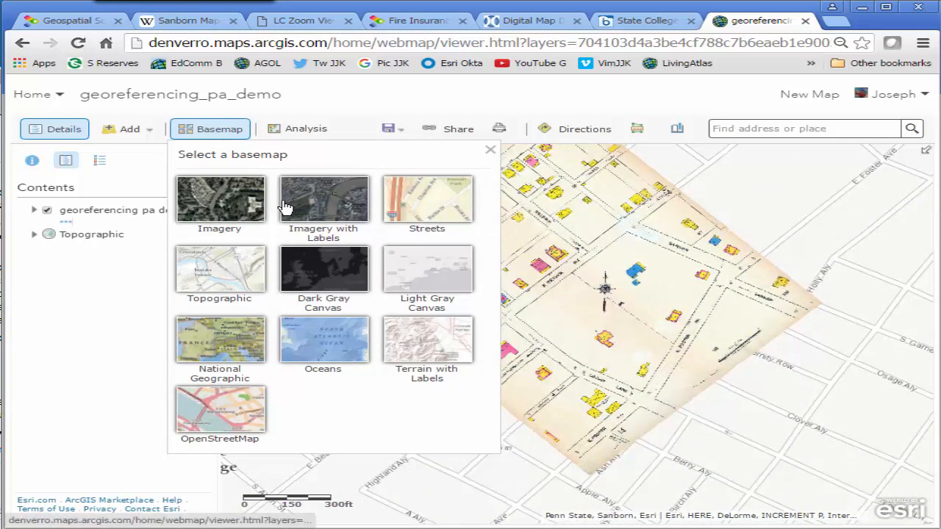
left_click(323, 199)
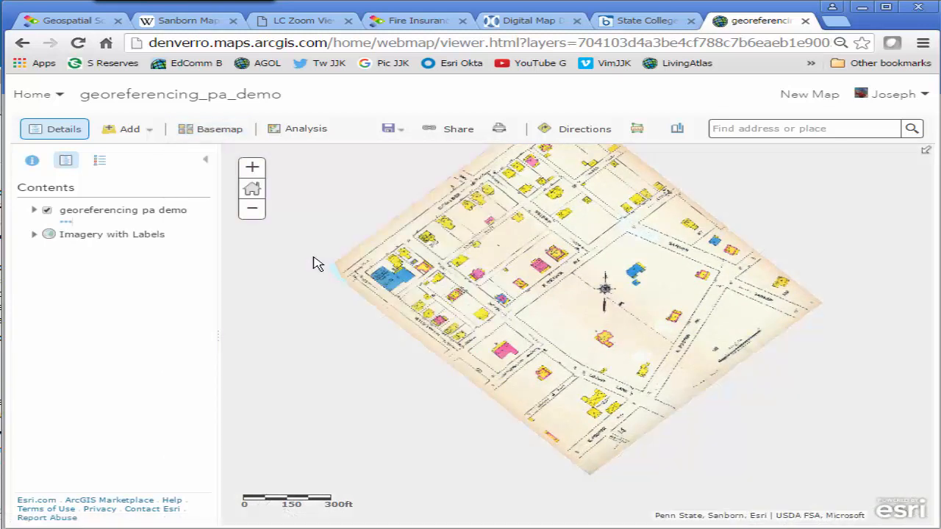
left_click(48, 234)
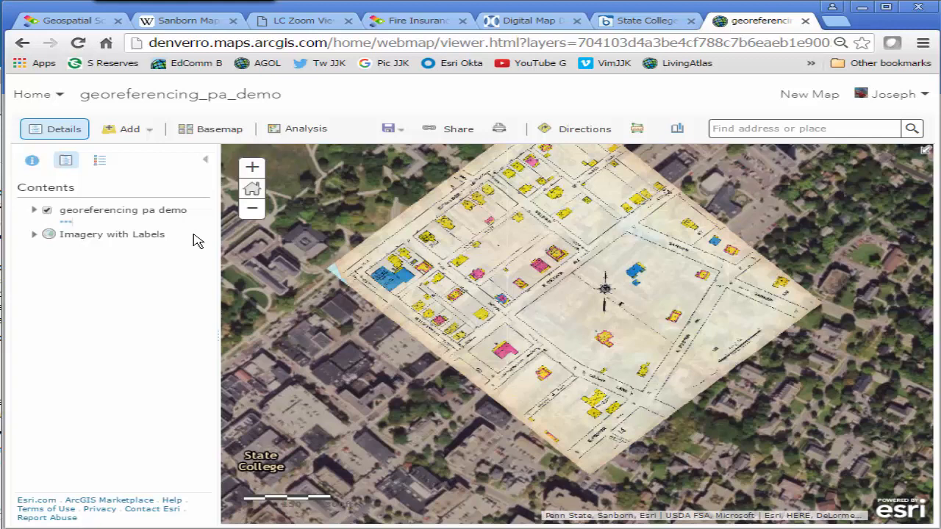
mouse_move(71, 223)
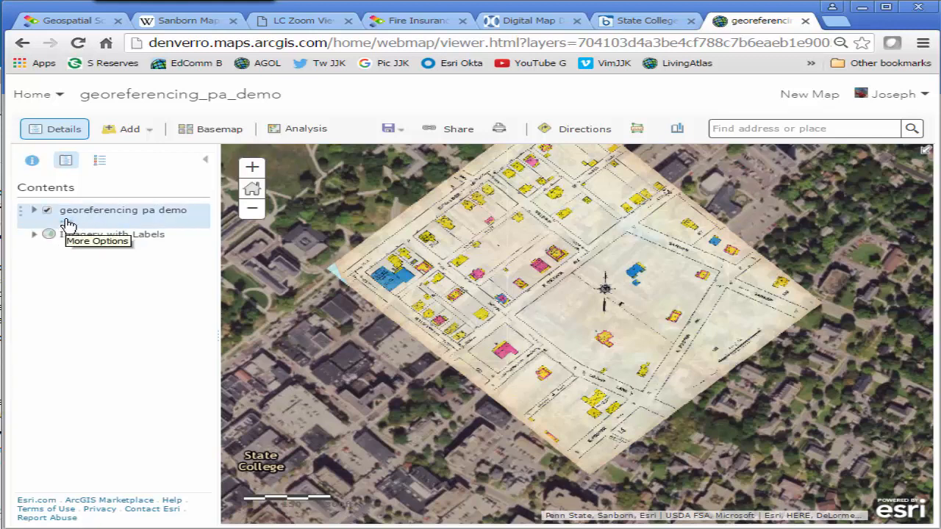
Readjust the Sanborn layer to partial transparency so current buildings show through
left_click(68, 223)
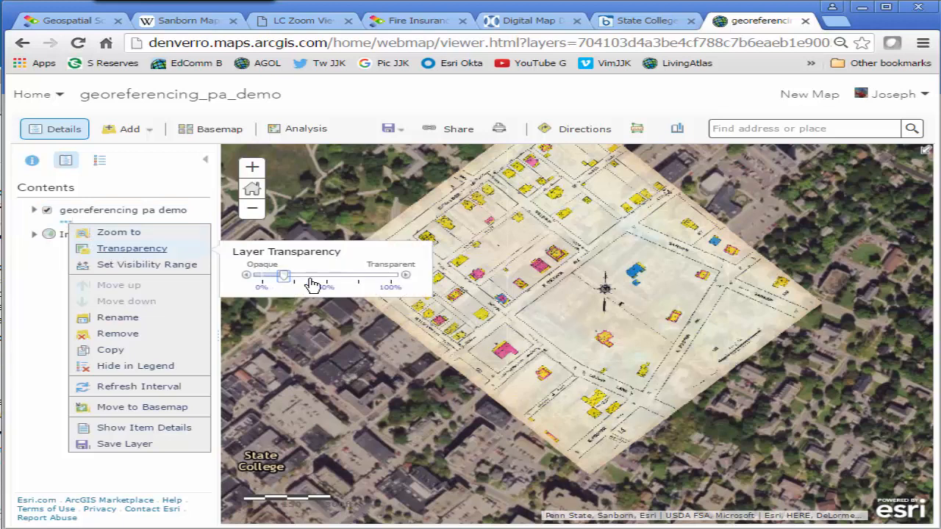
left_click_drag(283, 275, 345, 275)
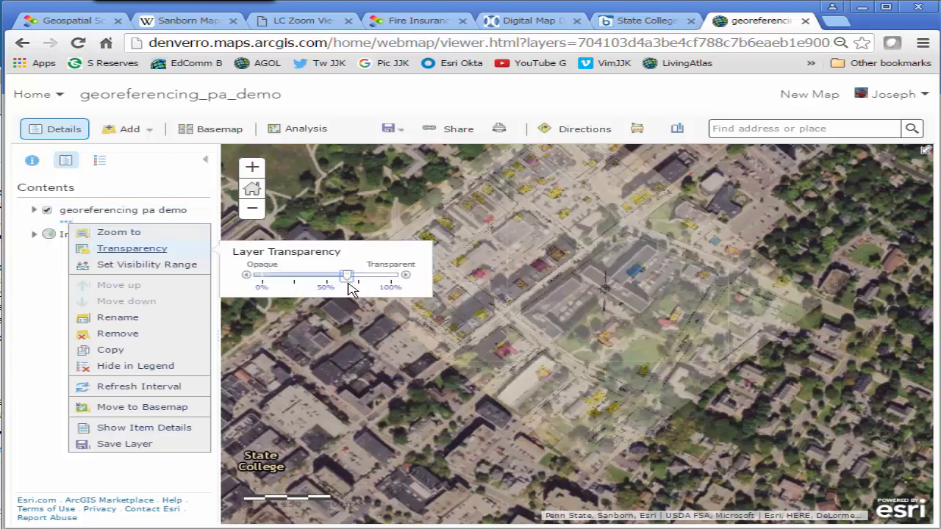
left_click_drag(345, 276, 294, 276)
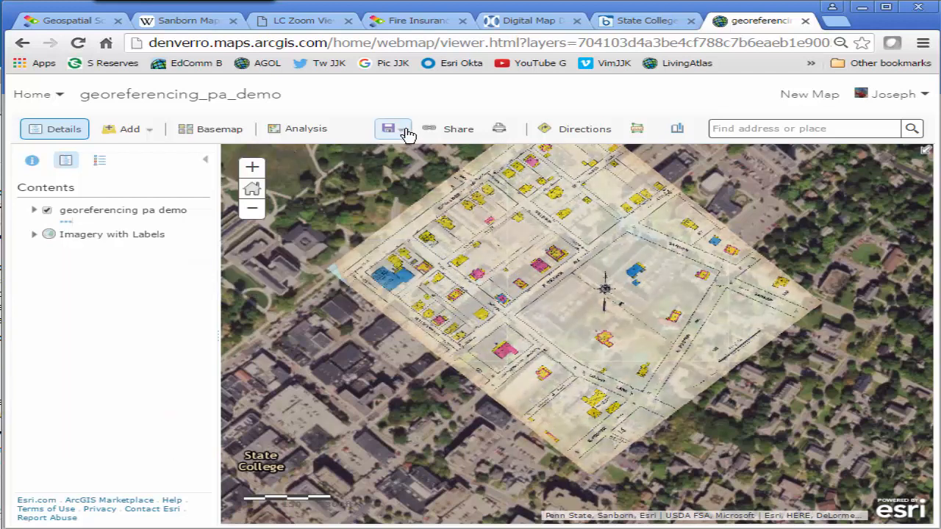
Save the map as Georeferenced Historical Map in State College Pennsylvania
left_click(394, 128)
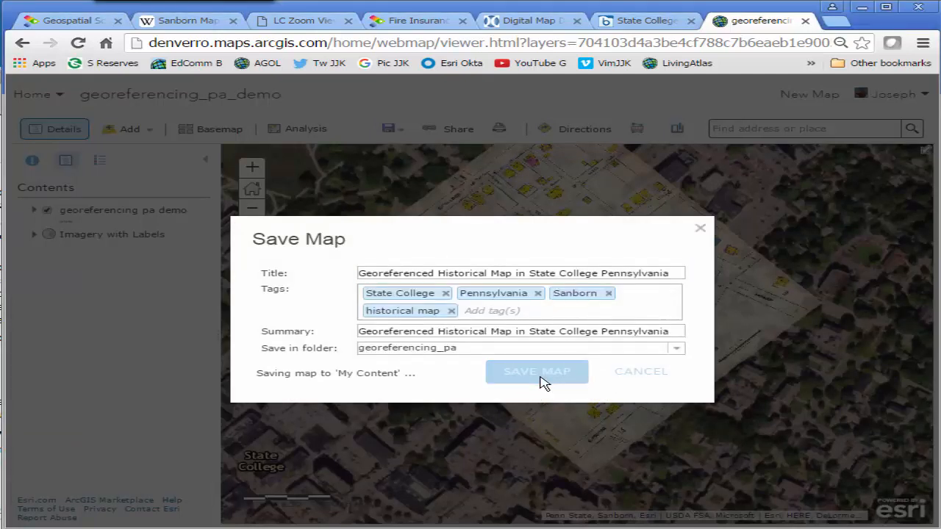
left_click(536, 370)
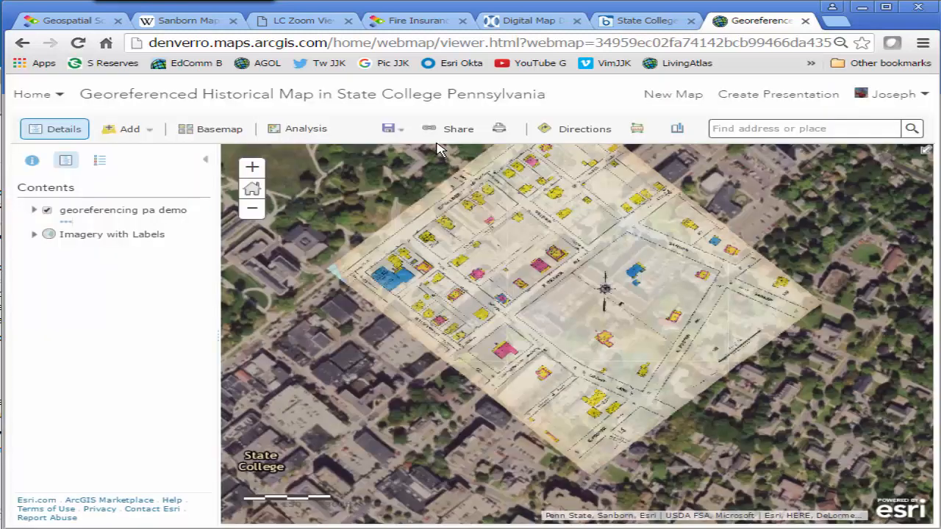
Share the saved map with Everyone (public)
left_click(458, 129)
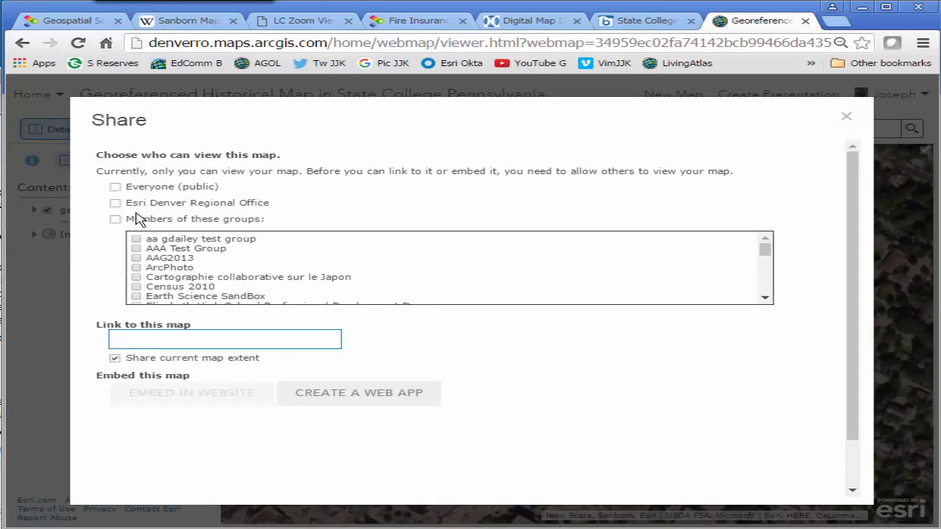
left_click(115, 185)
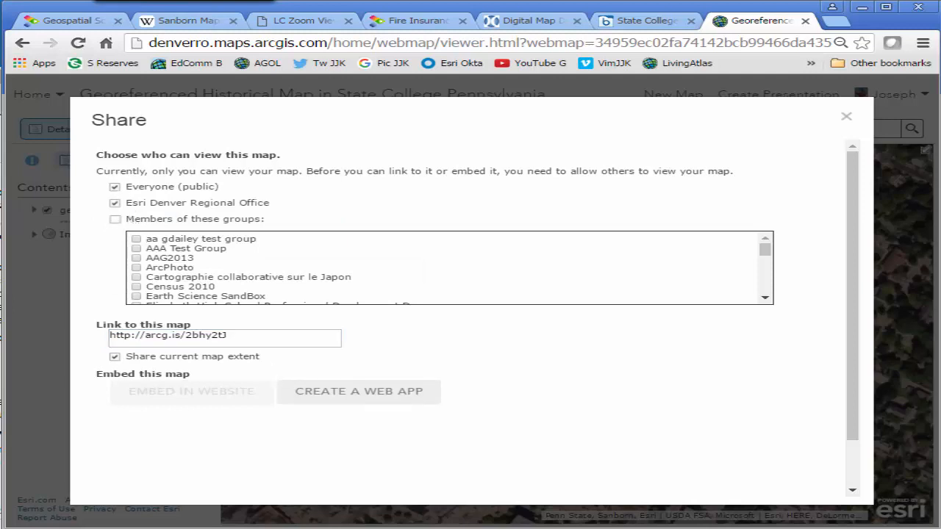
mouse_move(852, 415)
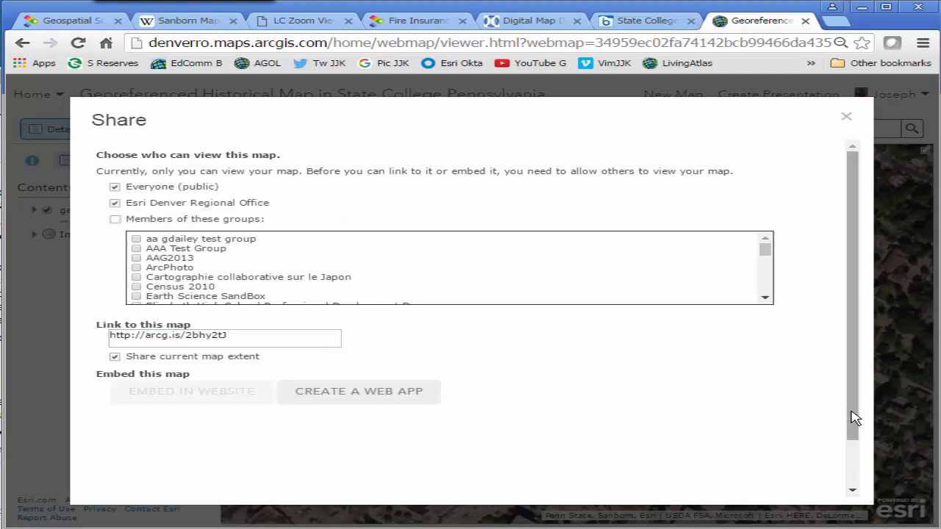
left_click(845, 116)
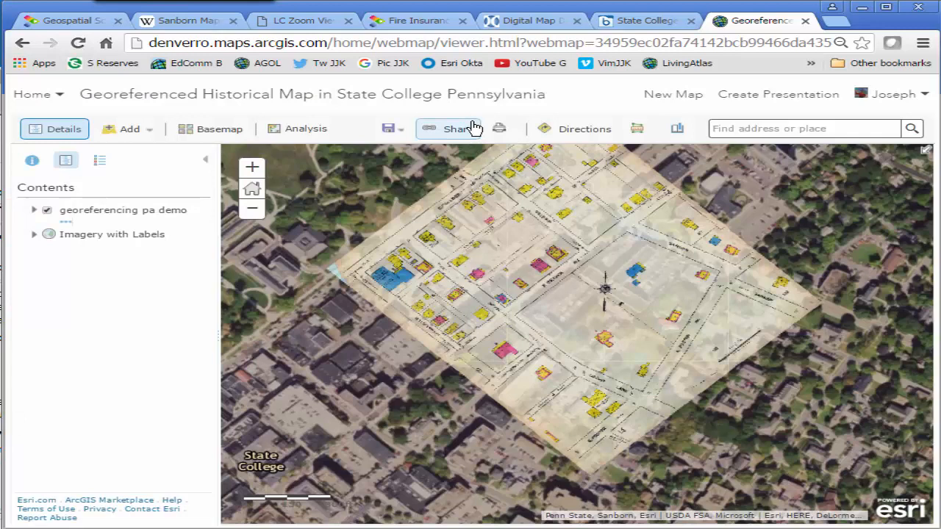
Create a web app from the map using the Story Map Swipe and Spyglass template, found by searching 'swipe'
left_click(451, 129)
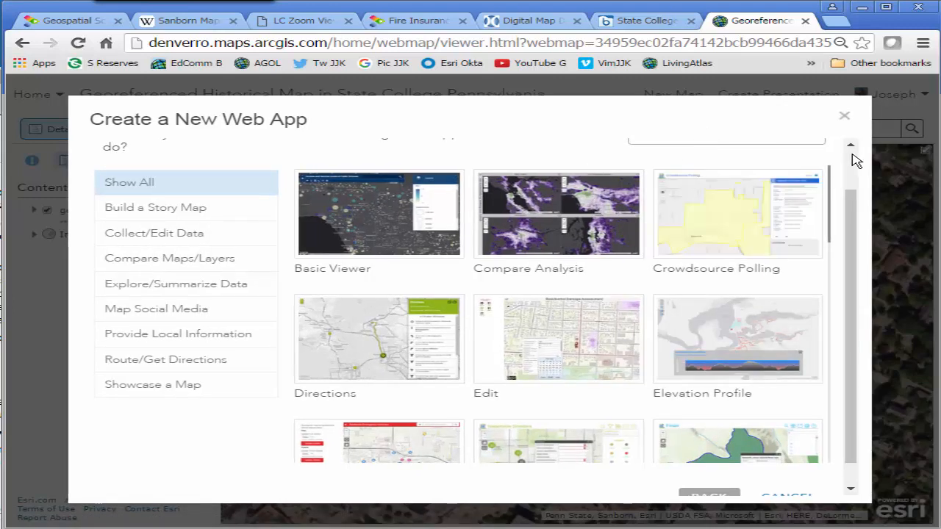
type("swipe")
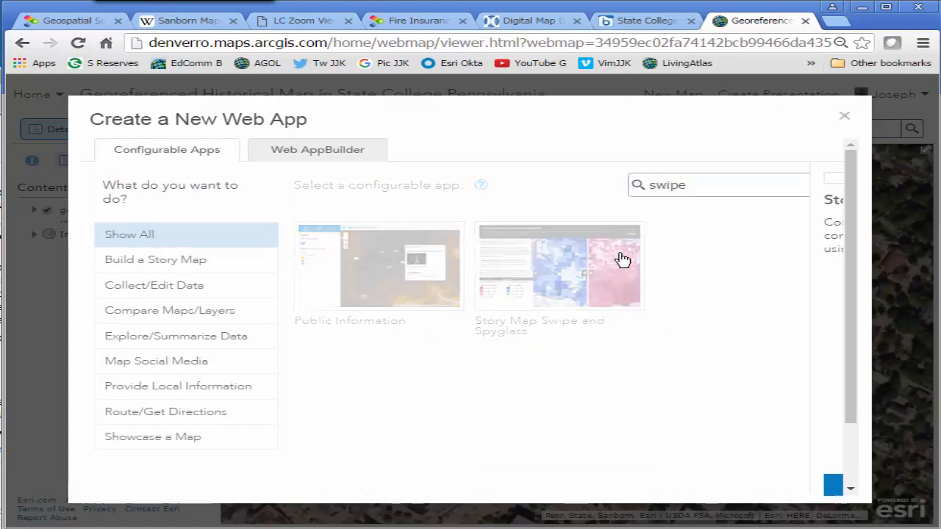
left_click(558, 266)
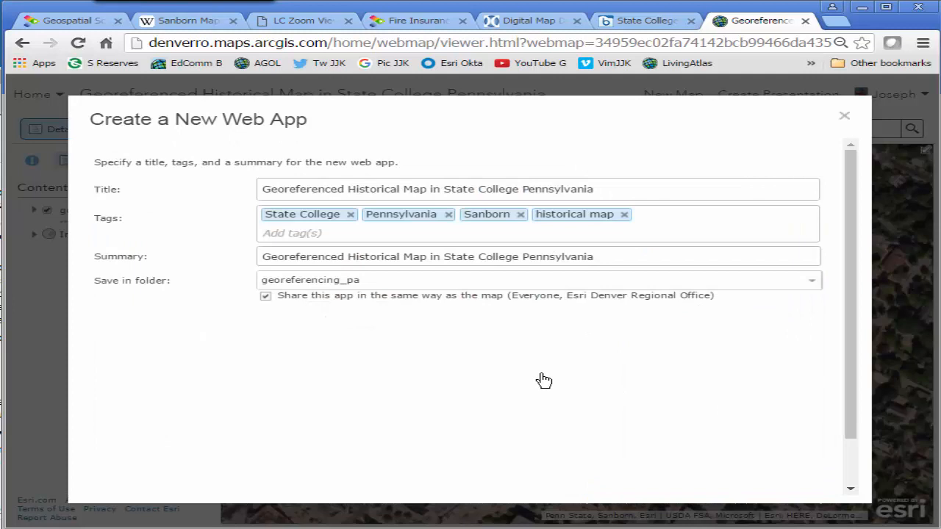
Append 'Swipe App' to the app title and summary and create the web app
left_click(615, 188)
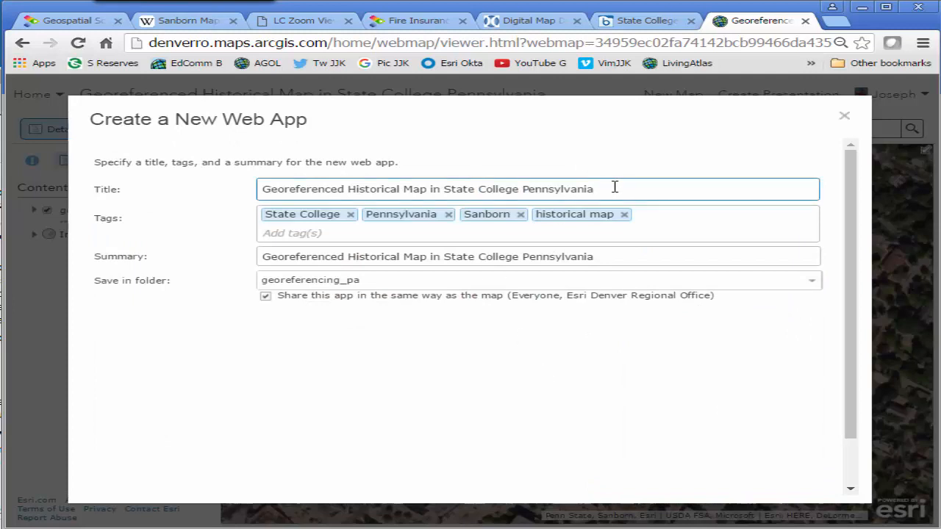
type("Swipe App")
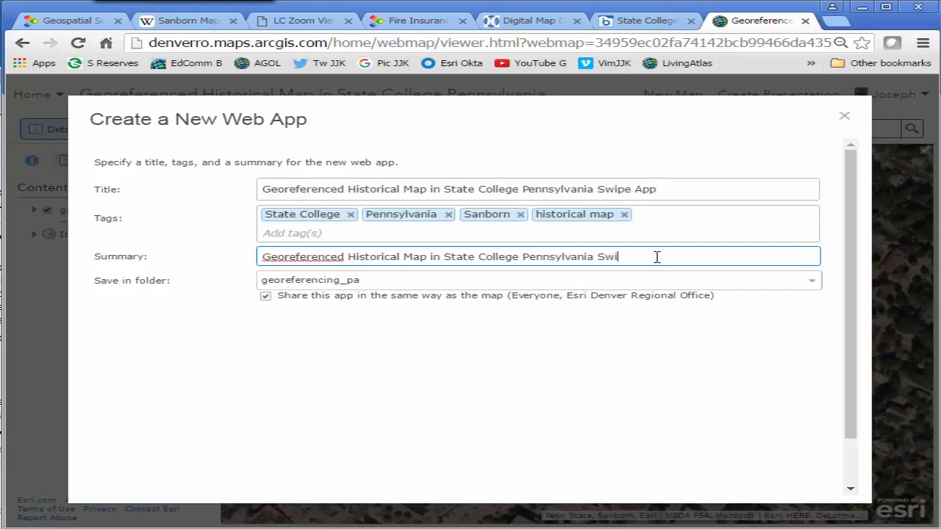
type("pe App")
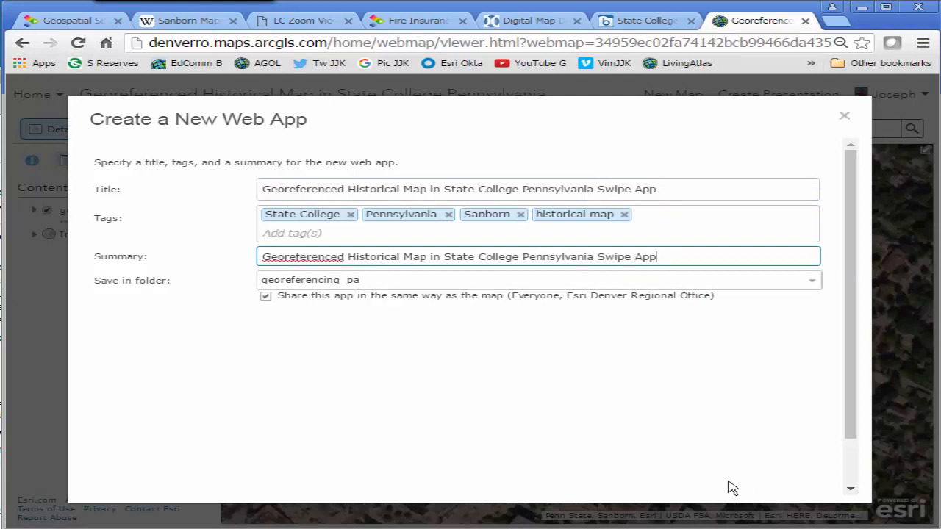
scroll("down", 3)
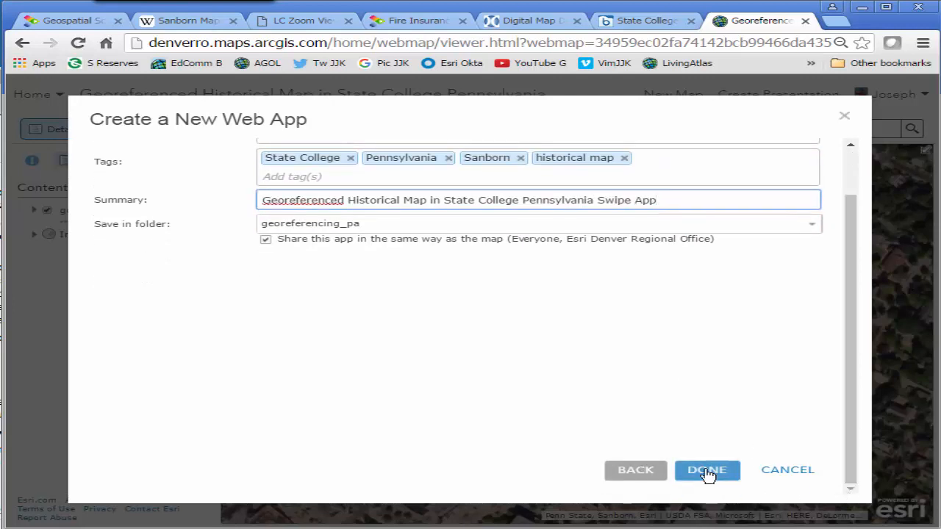
left_click(705, 470)
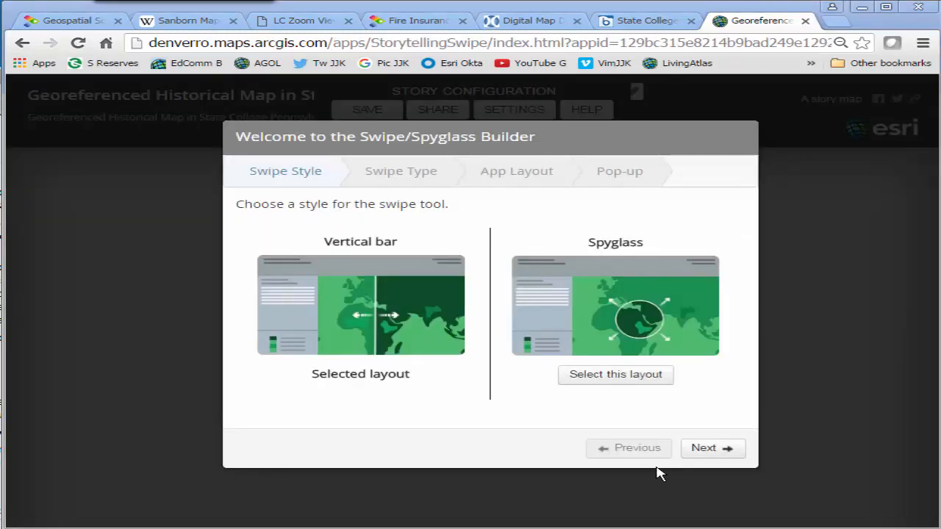
mouse_move(458, 346)
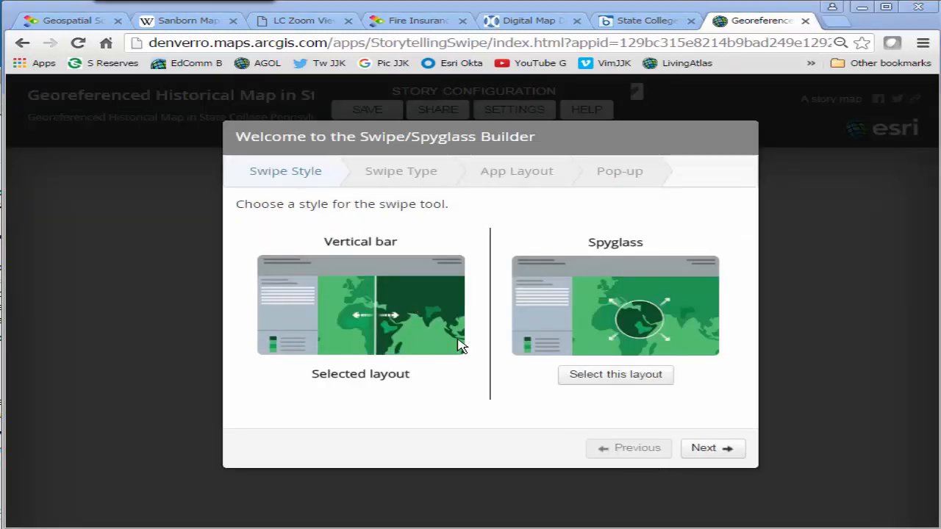
Accept the vertical-bar swipe style, layer swipe type and default app layout
left_click(712, 447)
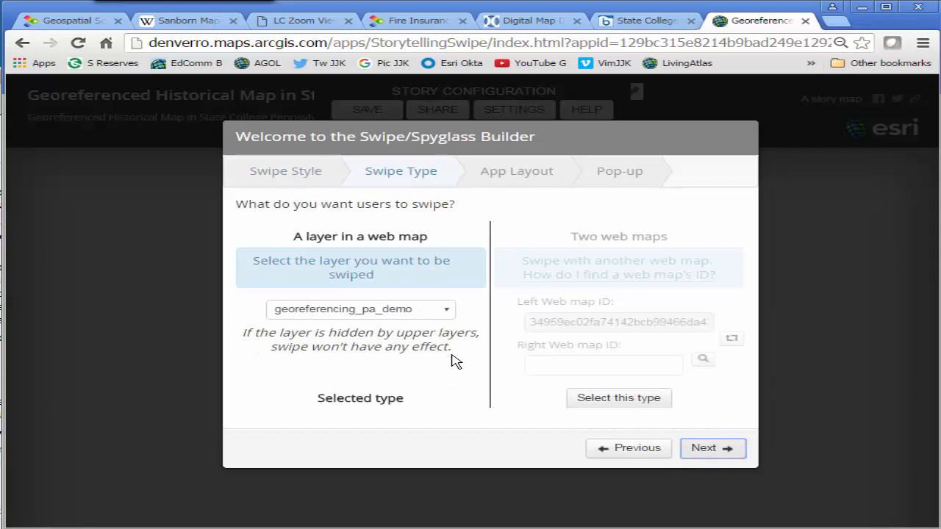
left_click(712, 447)
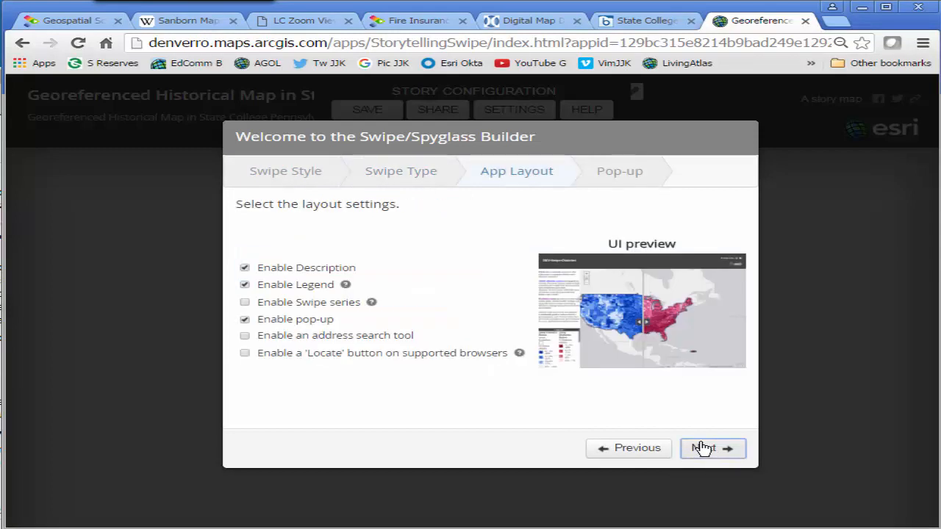
left_click(711, 448)
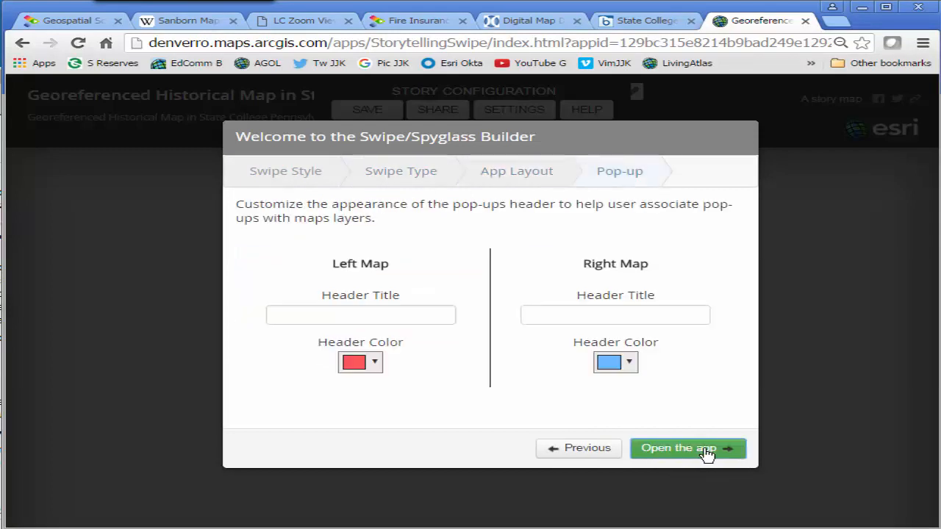
Set the pop-up header title to State College and open the finished swipe app
left_click(360, 314)
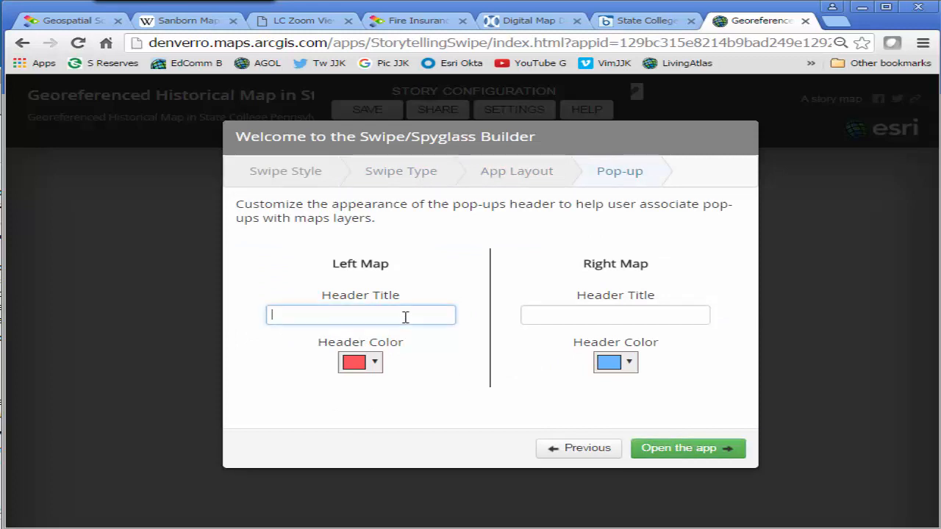
type("State College PA")
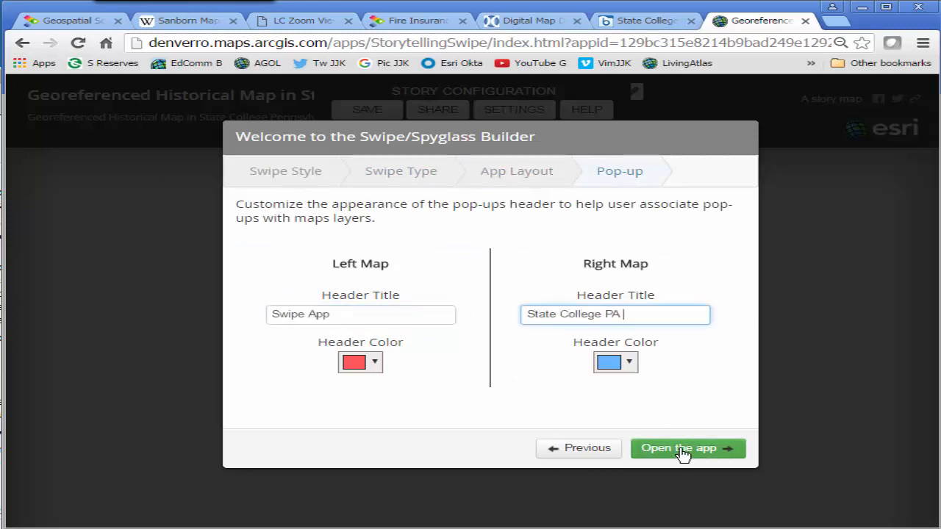
left_click(686, 447)
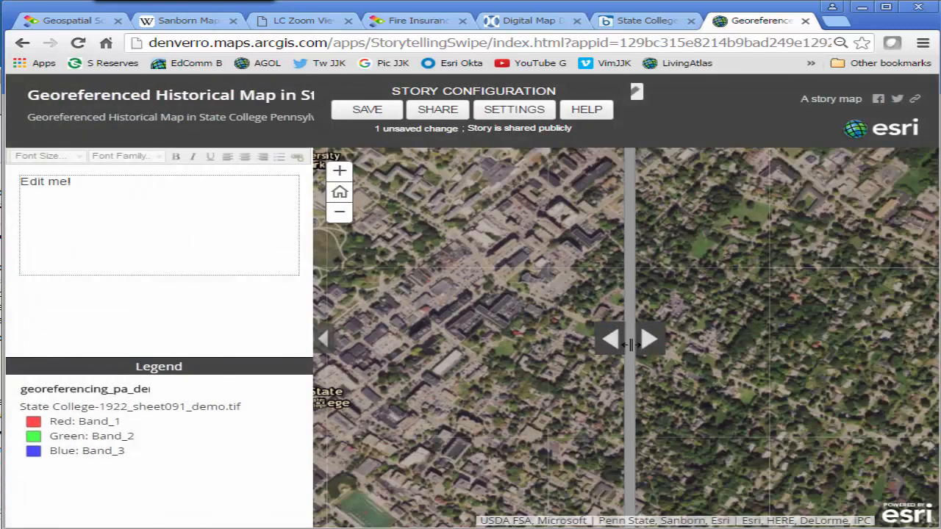
Slide the swipe divider across the 1922 Sanborn sheet to compare it with current imagery
left_click_drag(630, 344, 438, 356)
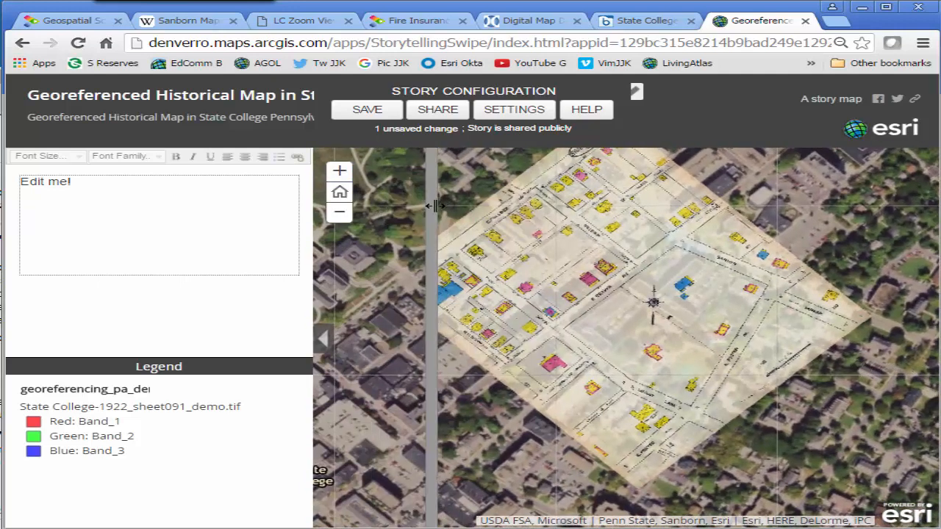
left_click_drag(433, 206, 734, 270)
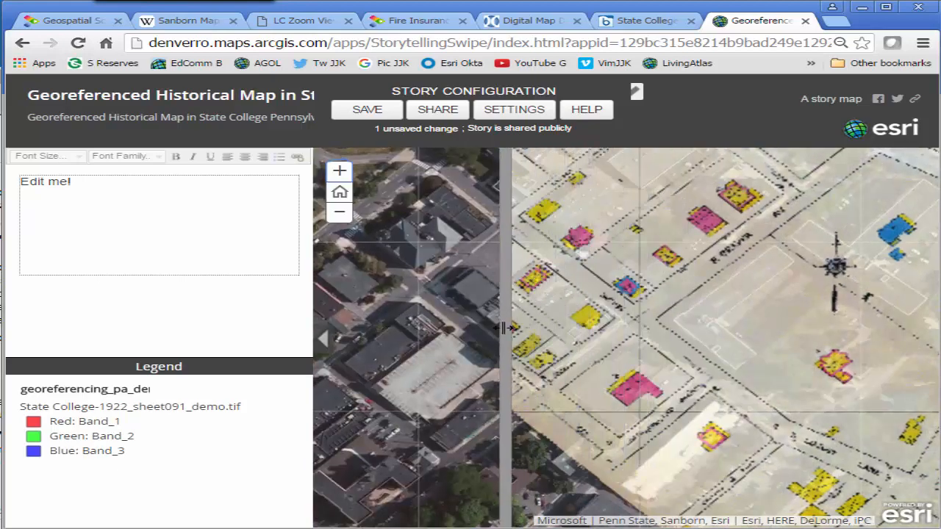
left_click_drag(507, 328, 870, 339)
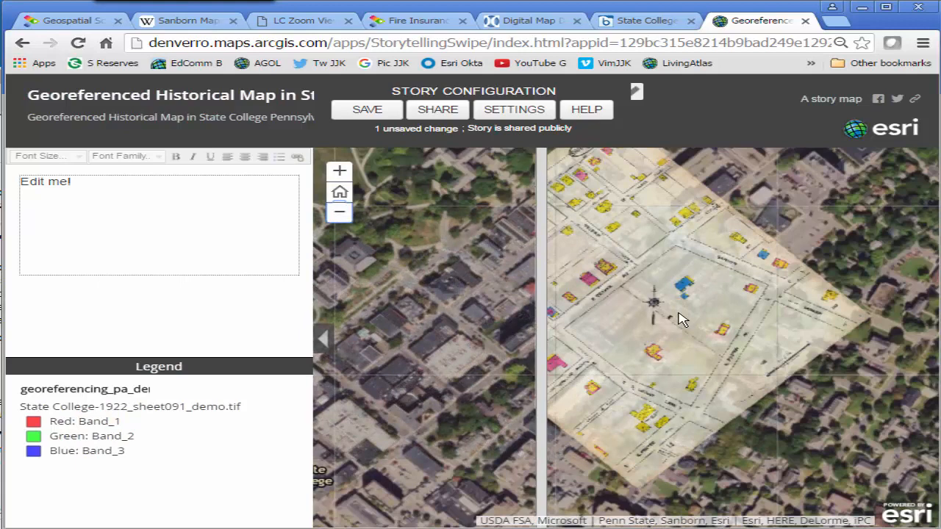
left_click_drag(547, 327, 614, 326)
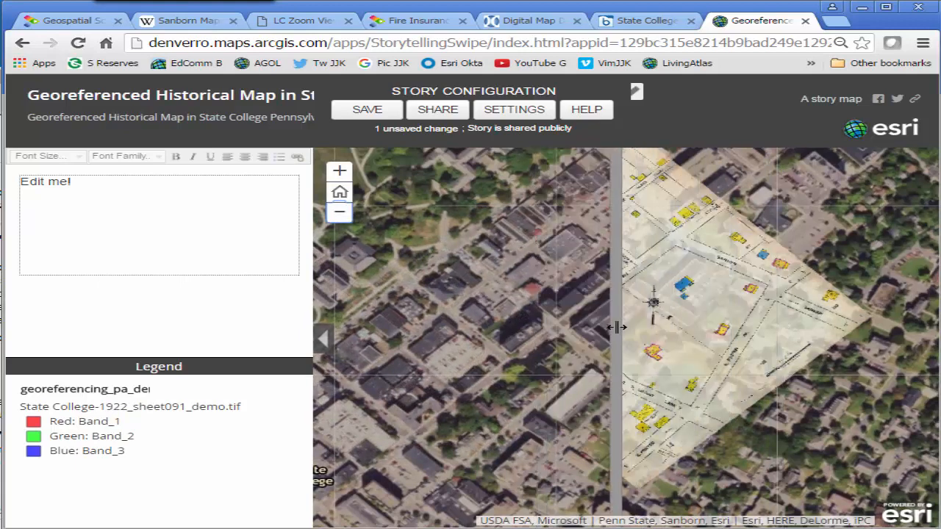
left_click_drag(617, 326, 727, 335)
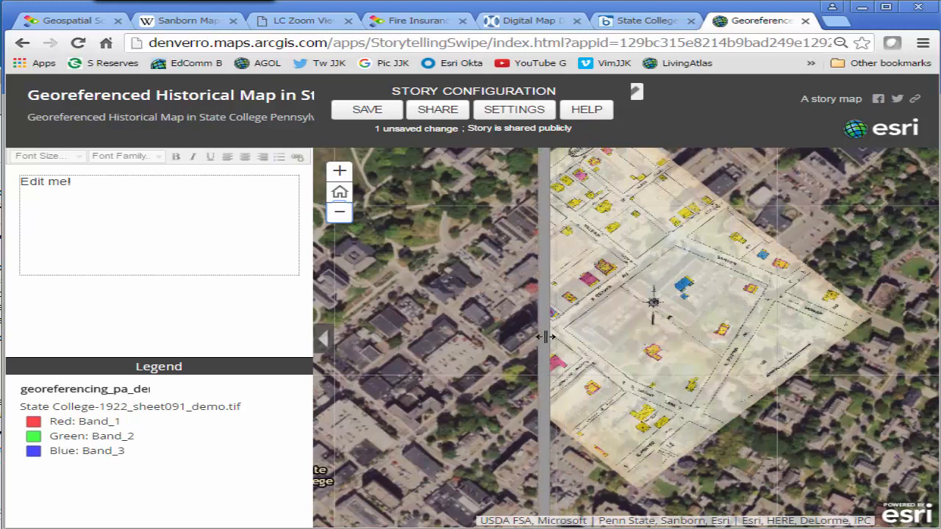
left_click(367, 108)
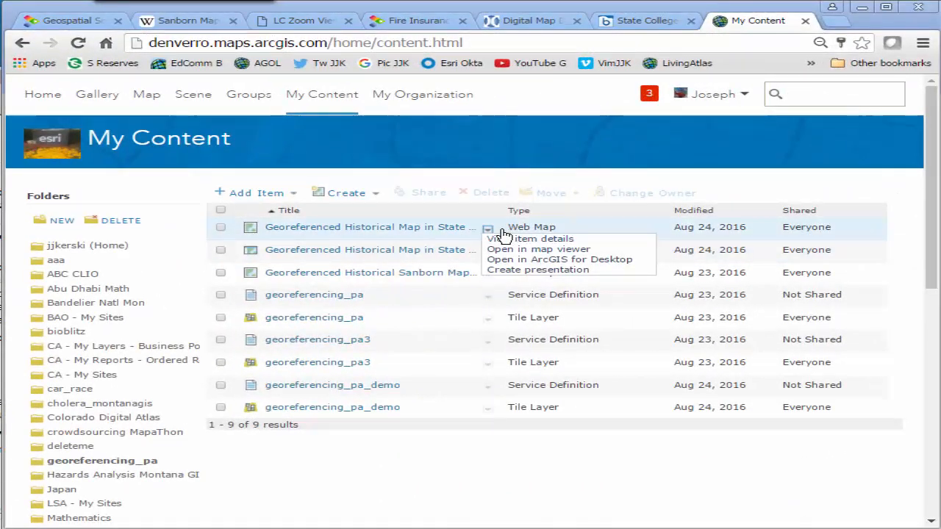
View the swipe Web Mapping Application from its My Content item
left_click(538, 248)
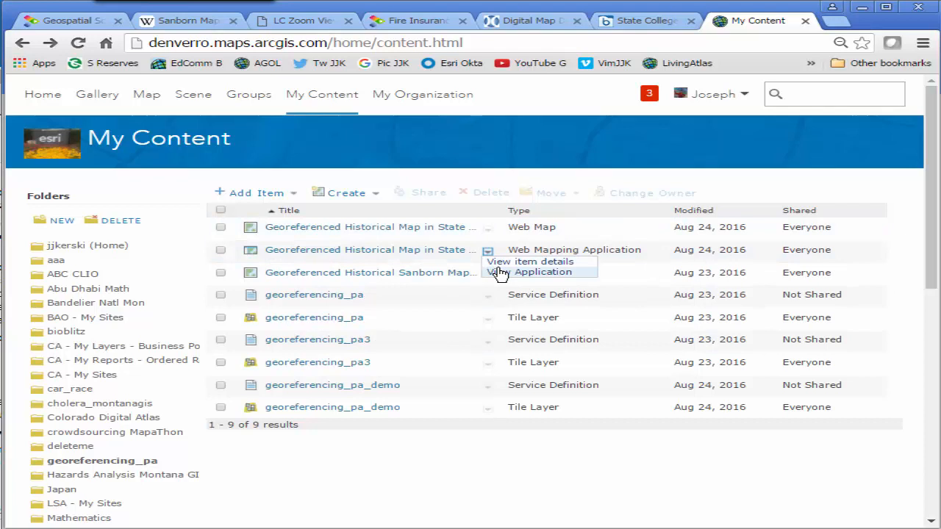
left_click(541, 272)
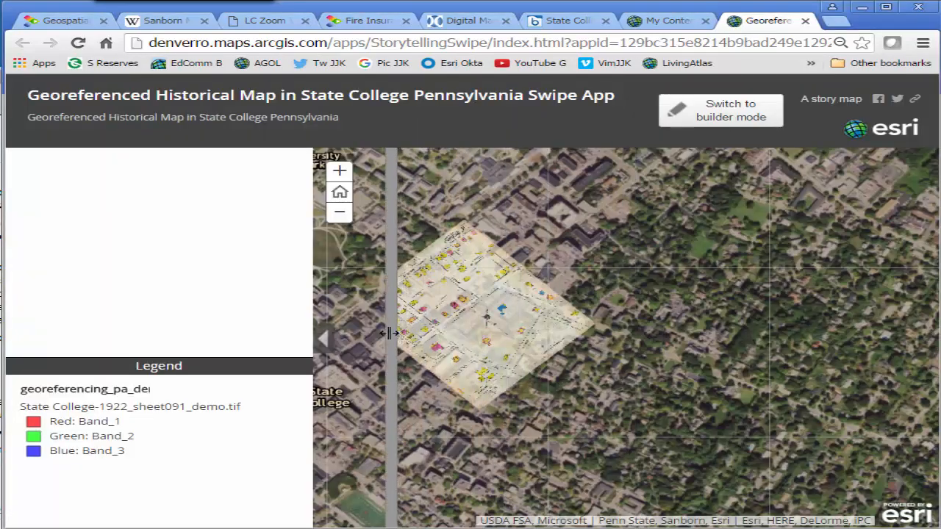
Swipe briefly in the published app, then return to the My Content listing
left_click_drag(399, 335, 514, 336)
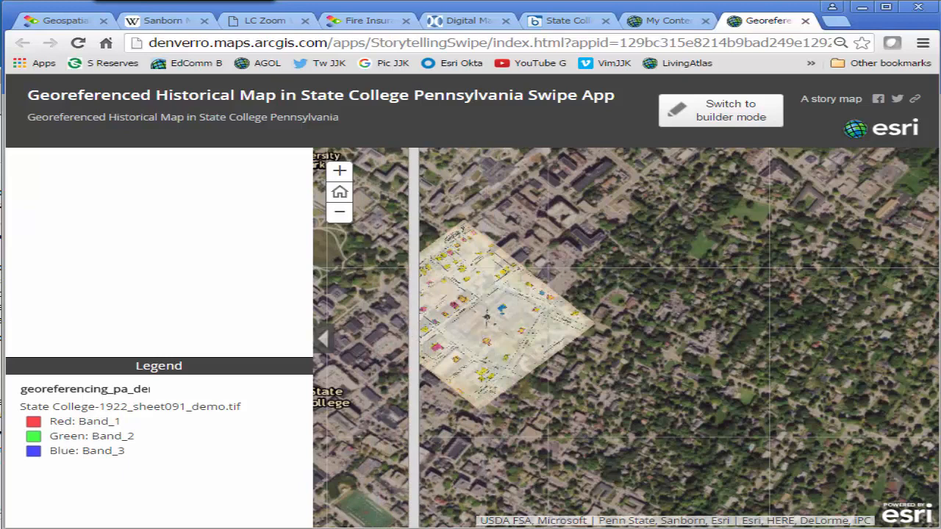
left_click(661, 21)
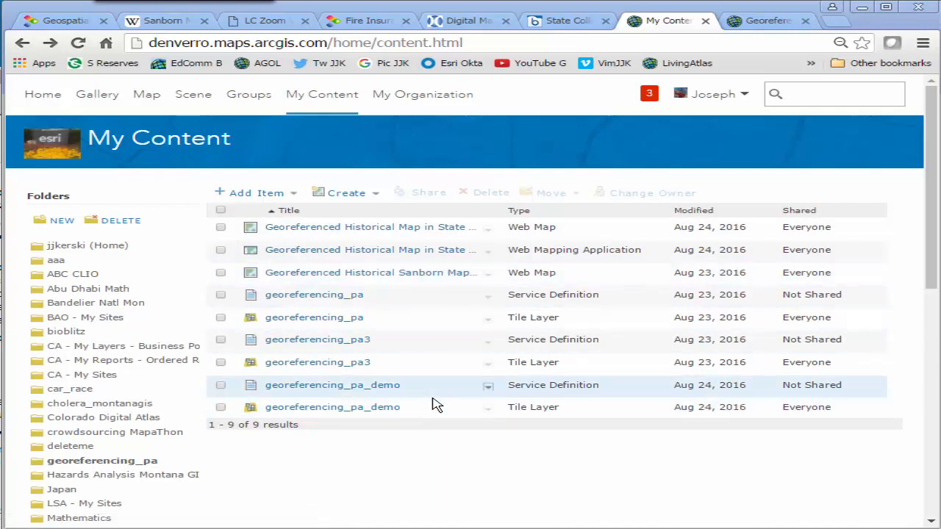
mouse_move(438, 406)
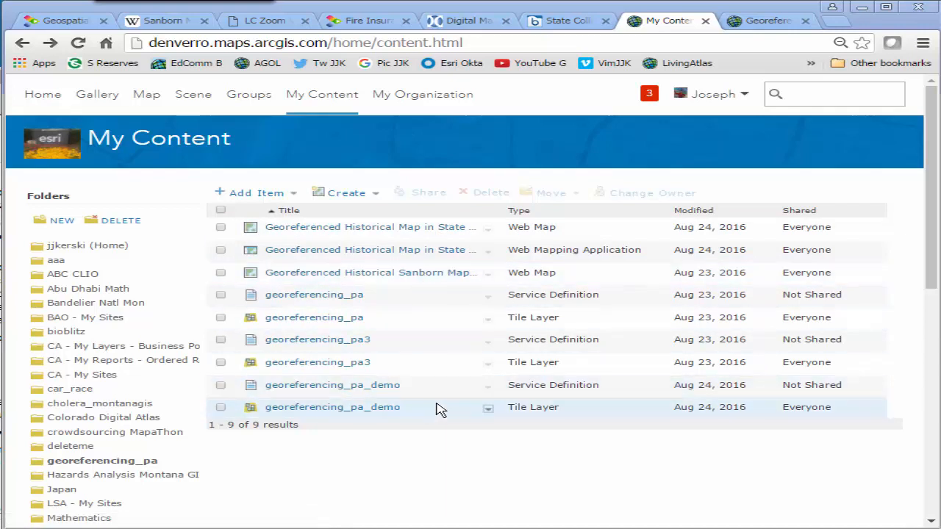